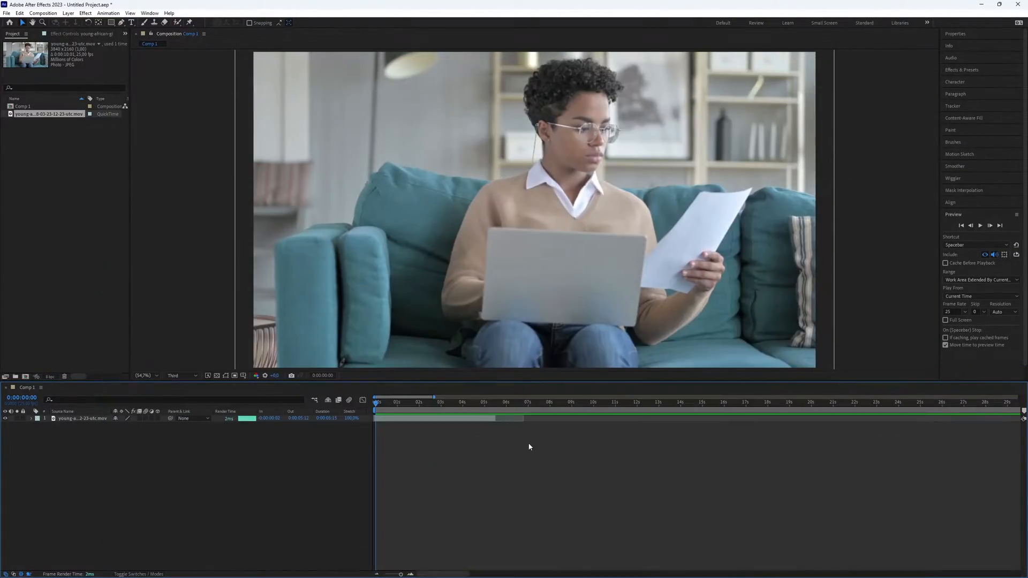
Move the current time near the clip start and trim the work area to about 5 seconds
click(427, 402)
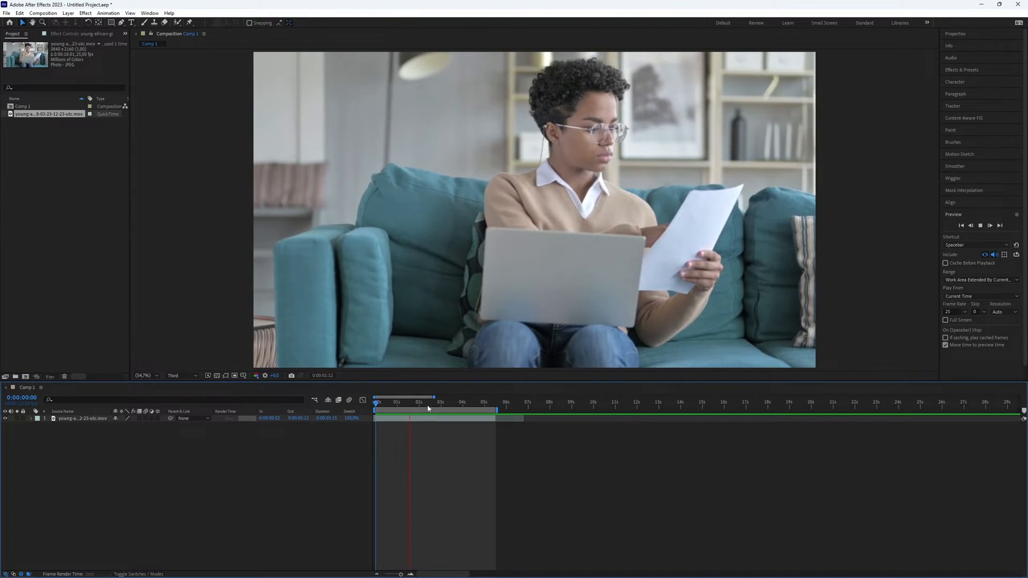
click(430, 400)
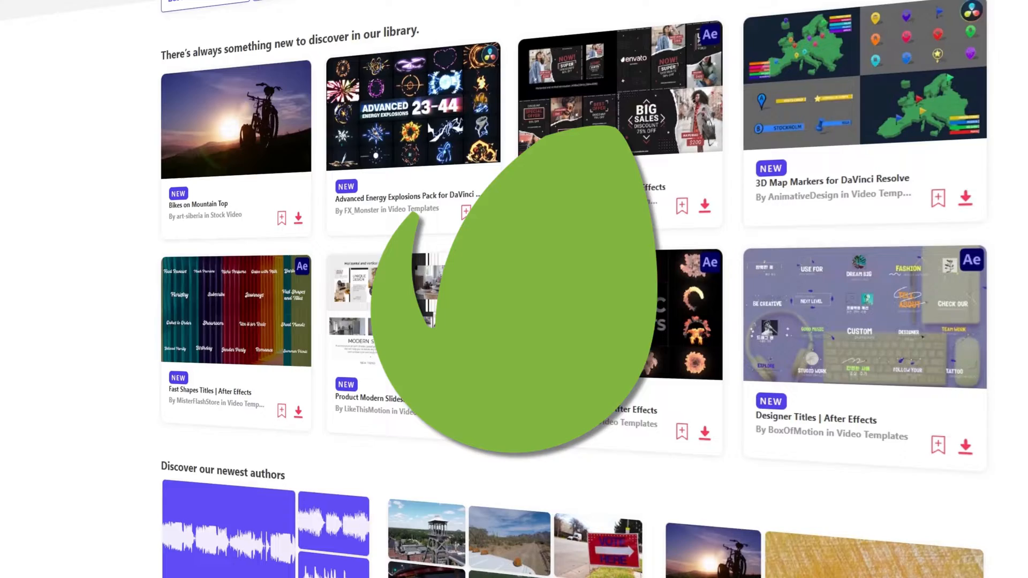
scroll(down, 3)
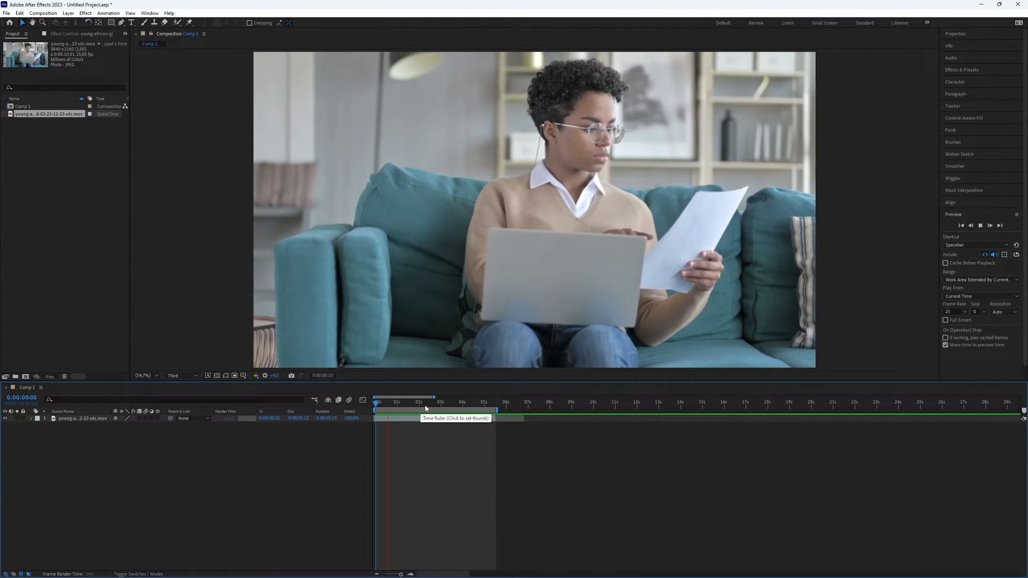
Duplicate the footage layer with Ctrl+D and zoom the timeline in on the short clip
click(425, 402)
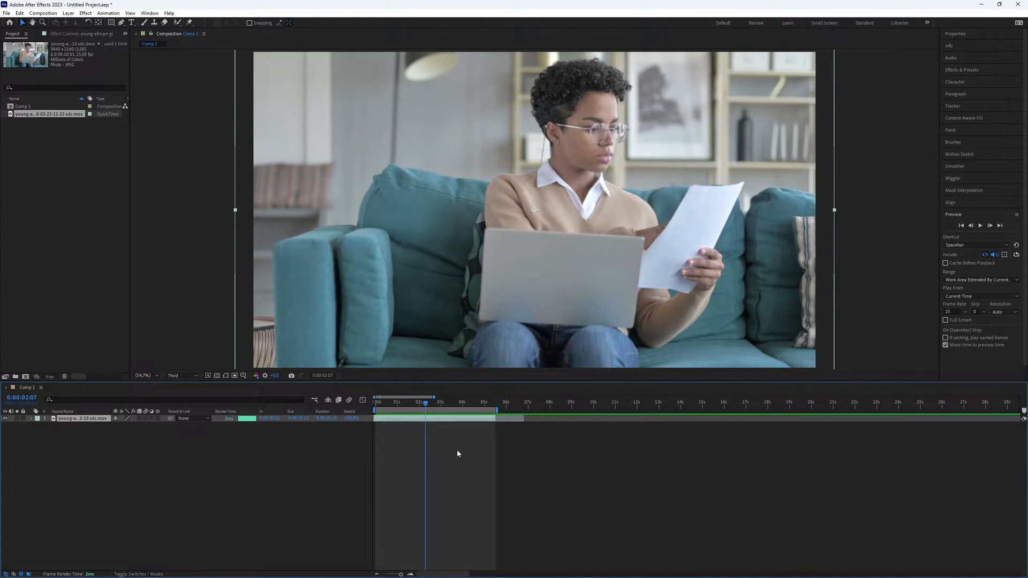
key(ctrl+d)
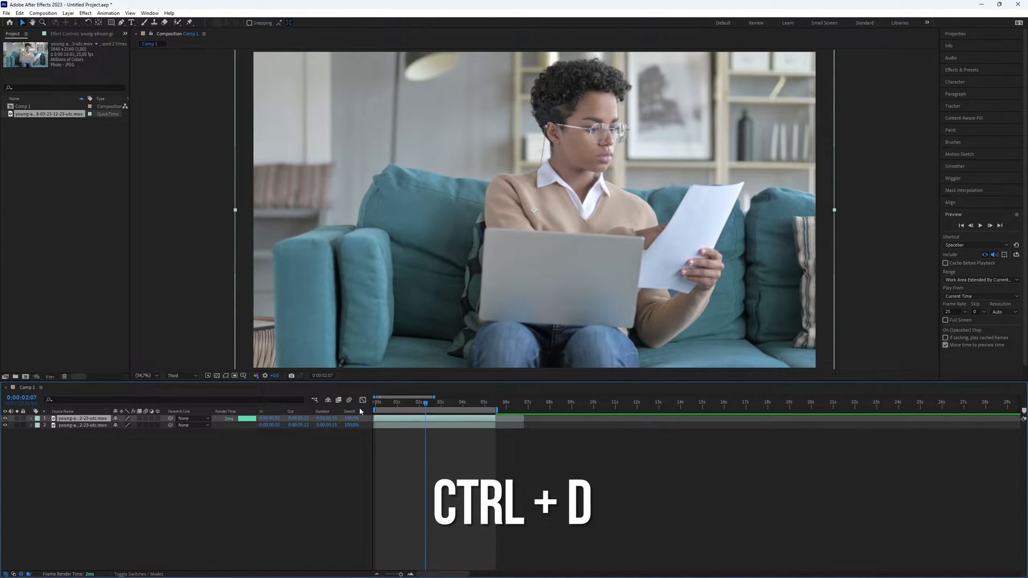
key(ctrl+d)
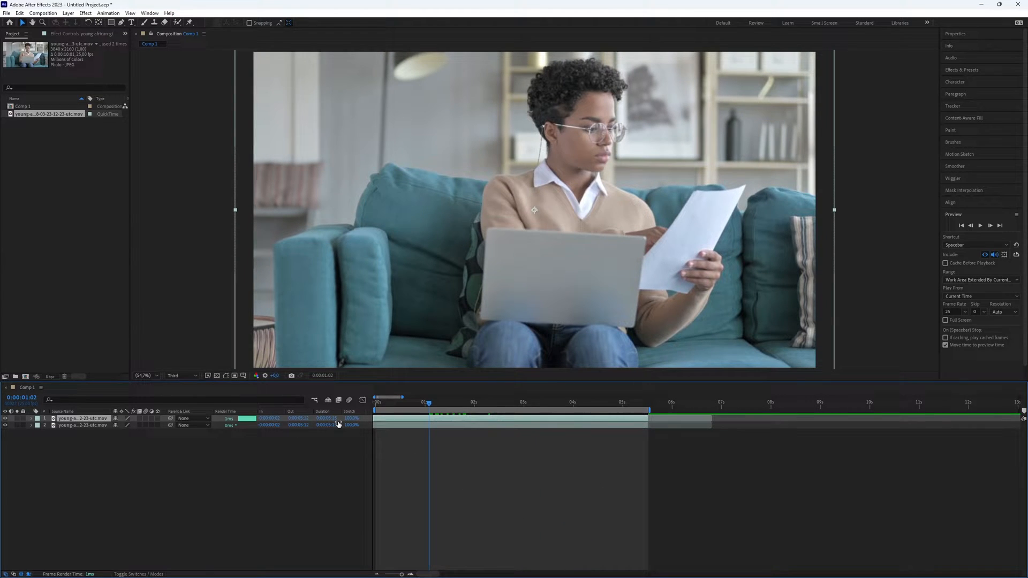
Reveal the Ellipse Tool under the Rectangle Tool in the toolbar
click(113, 22)
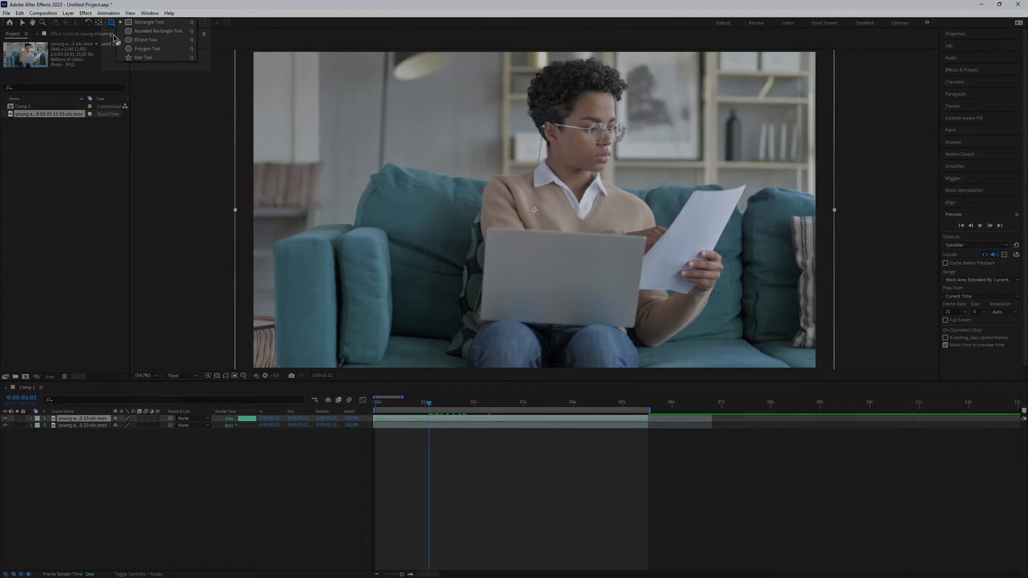
mouse_move(143, 49)
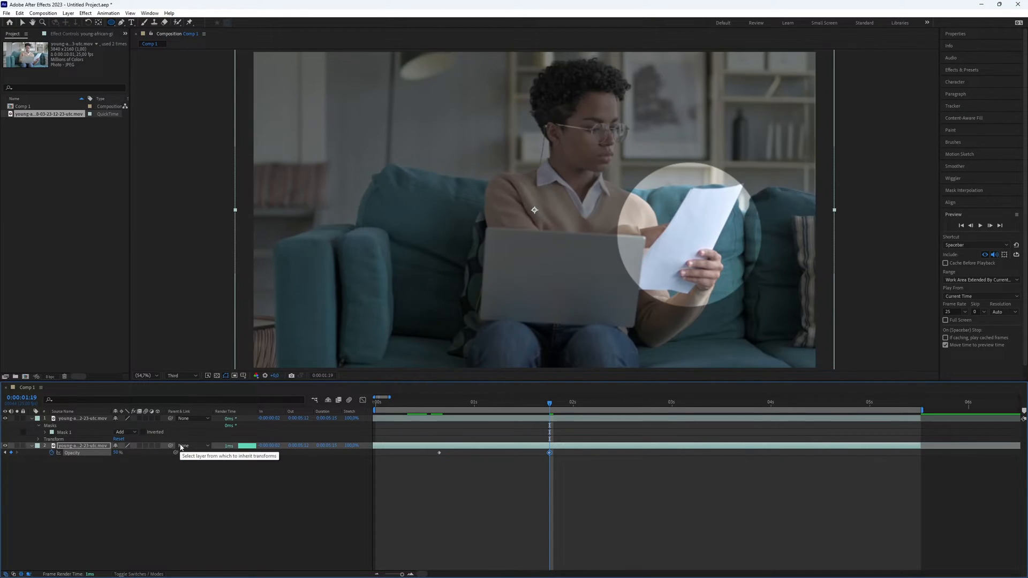
mouse_move(548, 409)
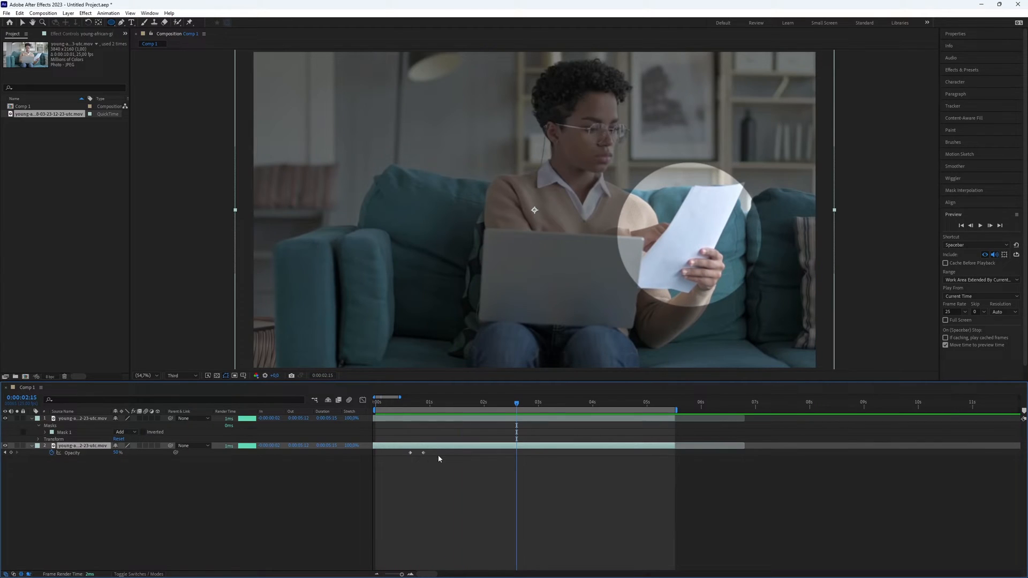
Mask the top layer with an ellipse around the paper, dim the bottom layer, then deselect all
click(81, 444)
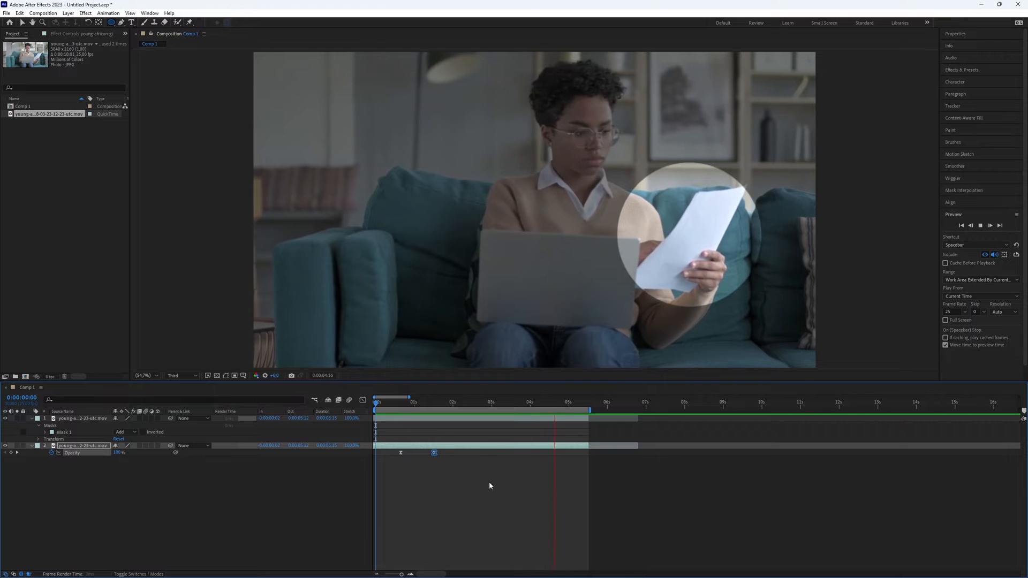
click(416, 402)
text(drop shadow)
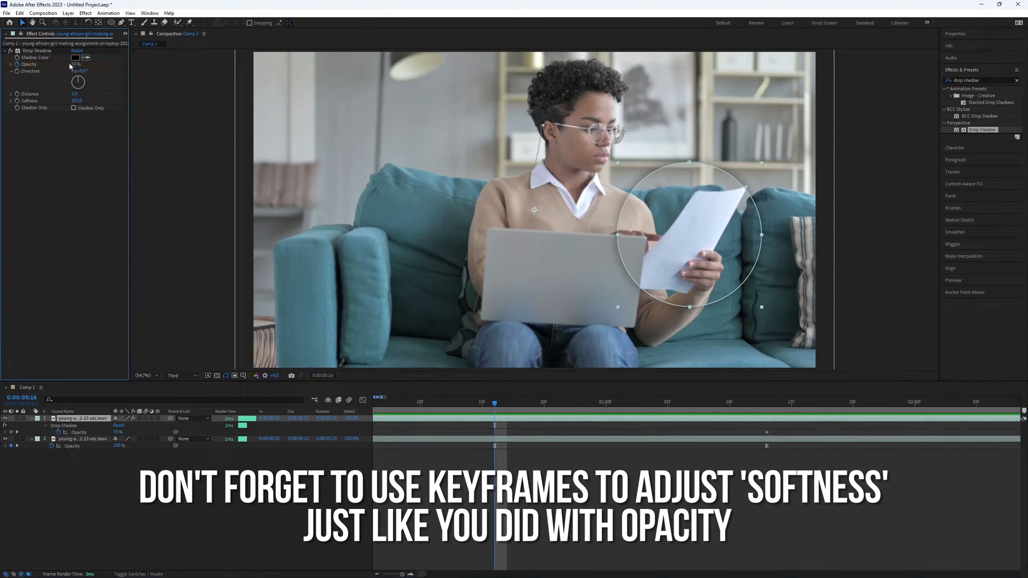
Set the Drop Shadow opacity to 0 on the spotlight layer
click(77, 64)
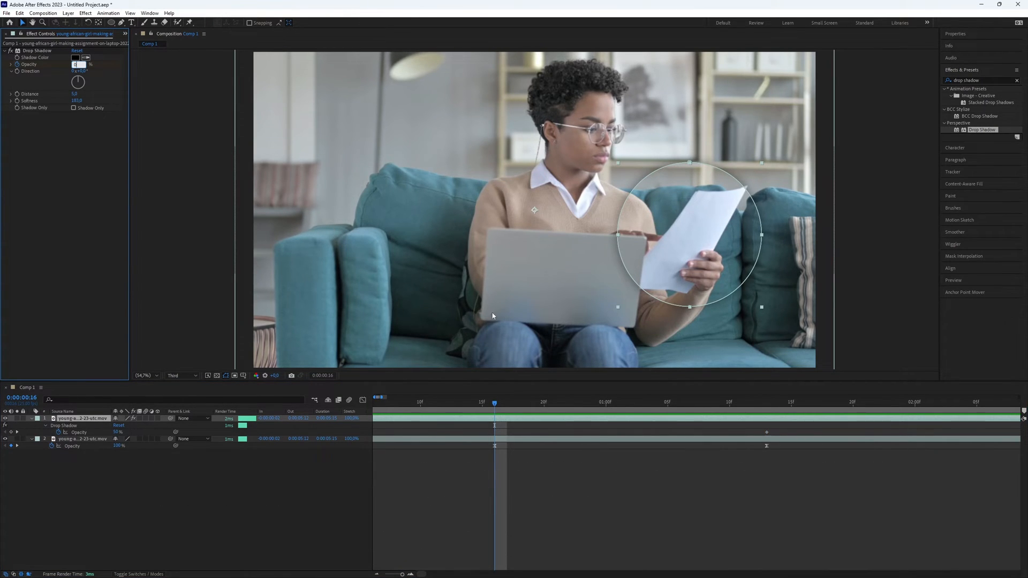
text(0)
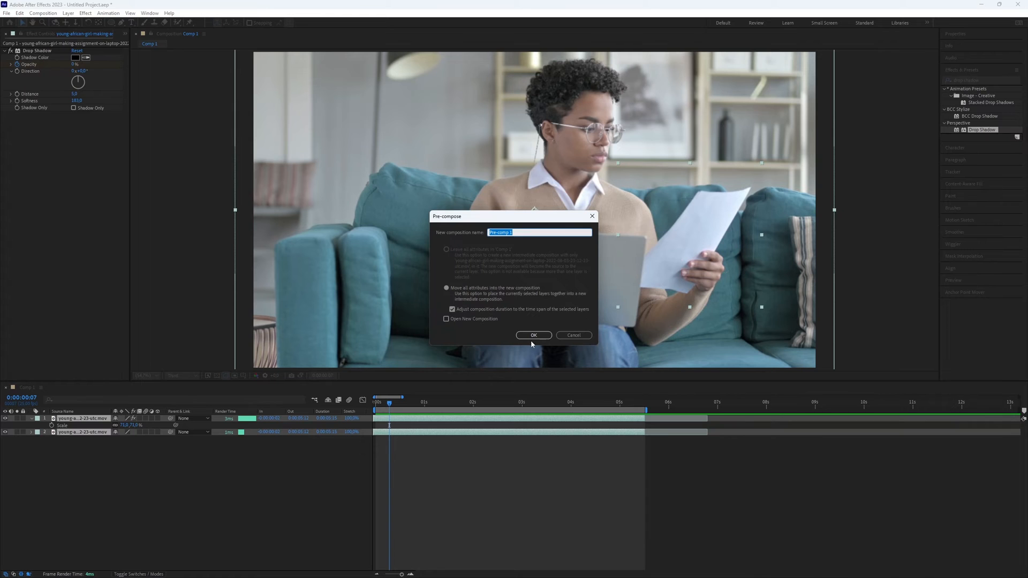
Confirm the Pre-compose dialog to nest both layers into Pre-comp 1
click(533, 335)
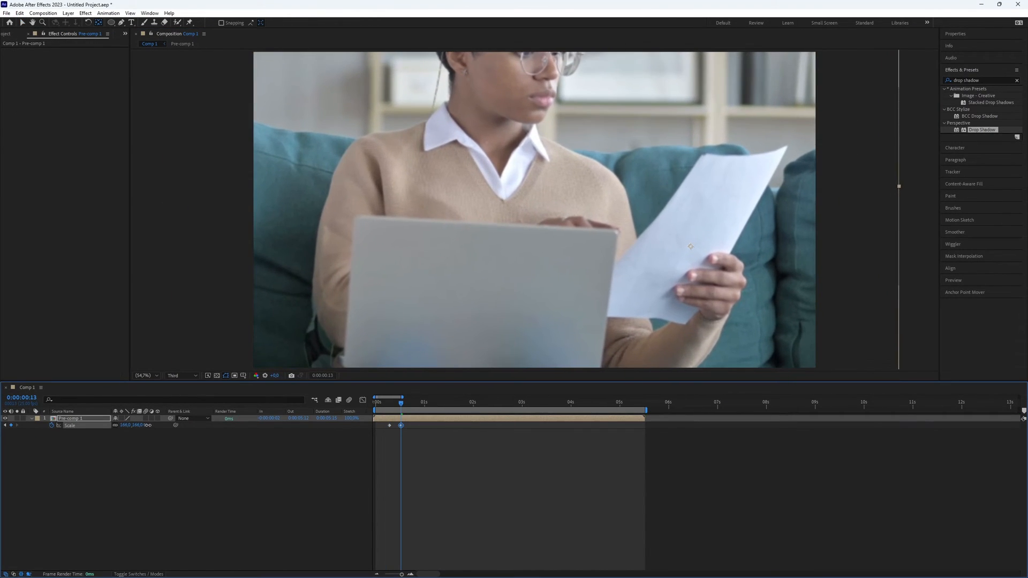
Open the Graph Editor to view the Pre-comp 1 scale speed curve
click(314, 400)
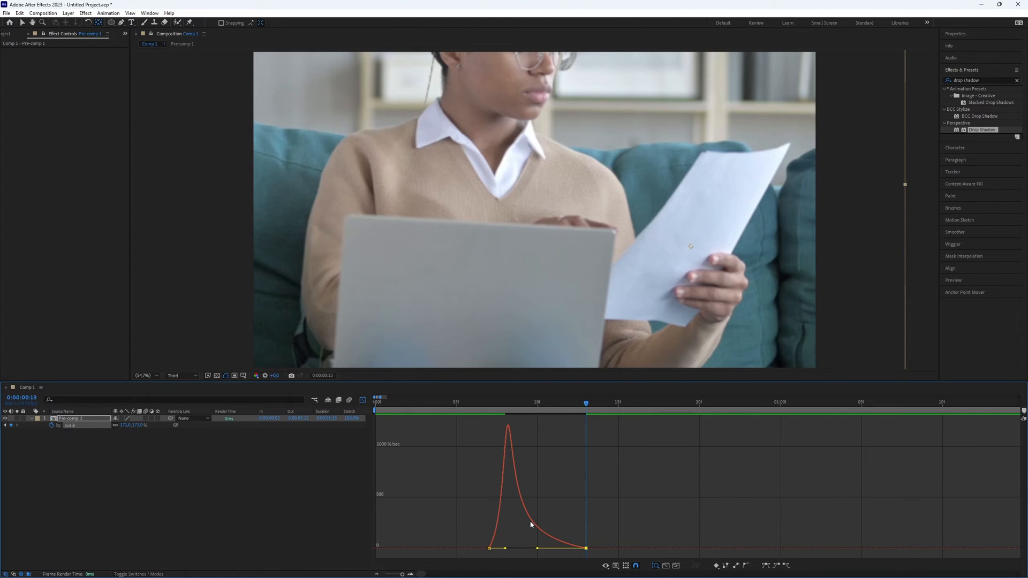